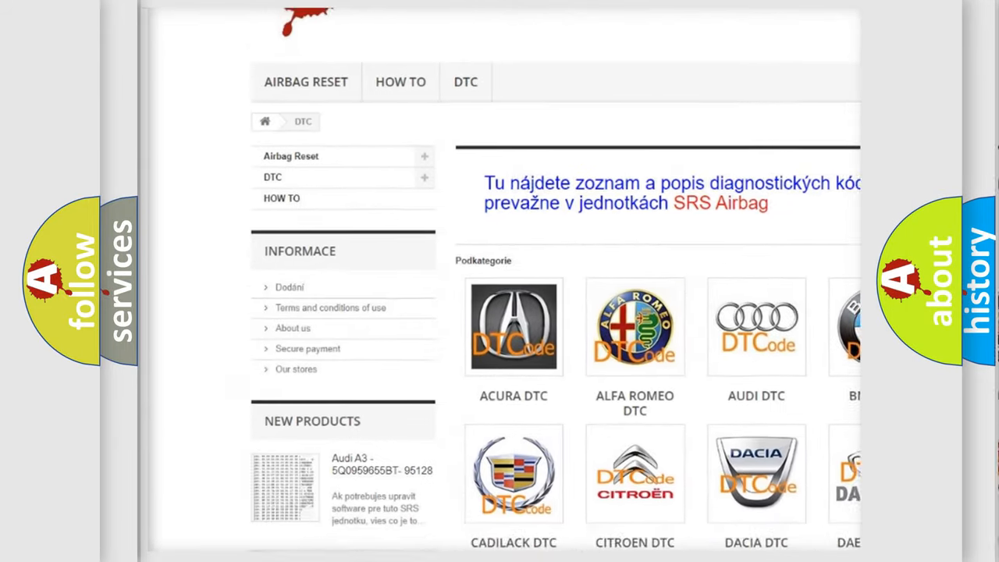
scroll("down", 3)
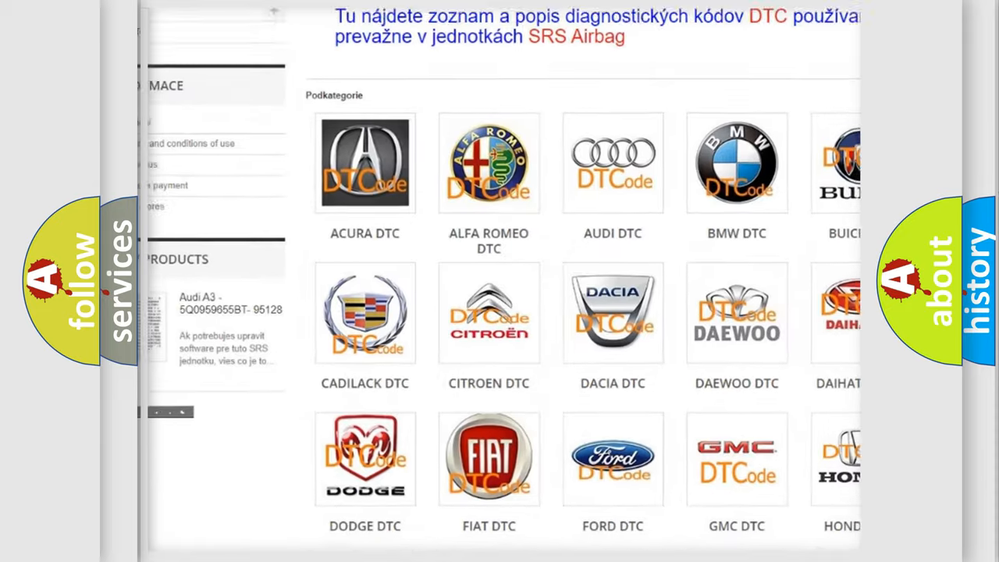
scroll("down", 3)
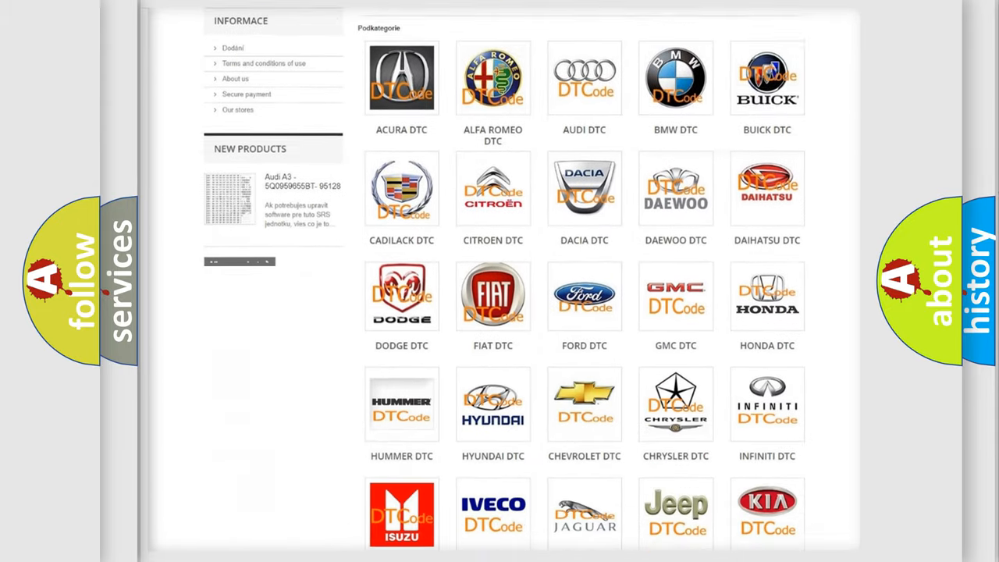
scroll("down", 3)
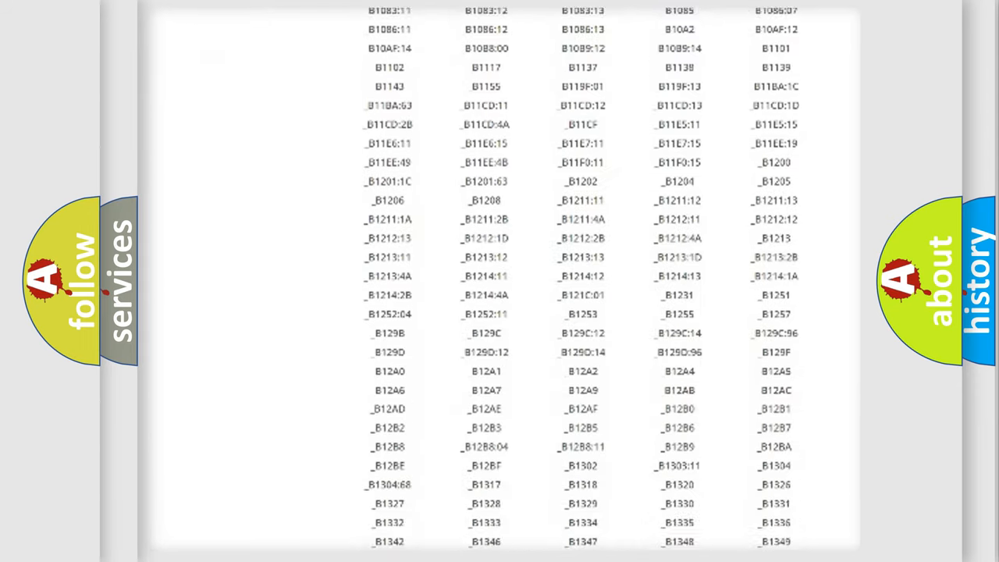
scroll("down", 3)
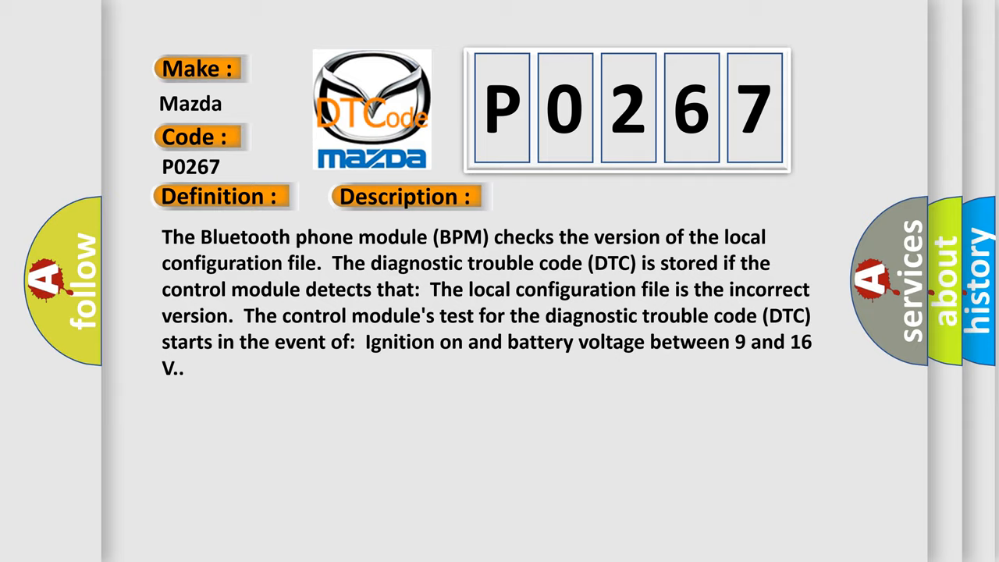
left_click(571, 197)
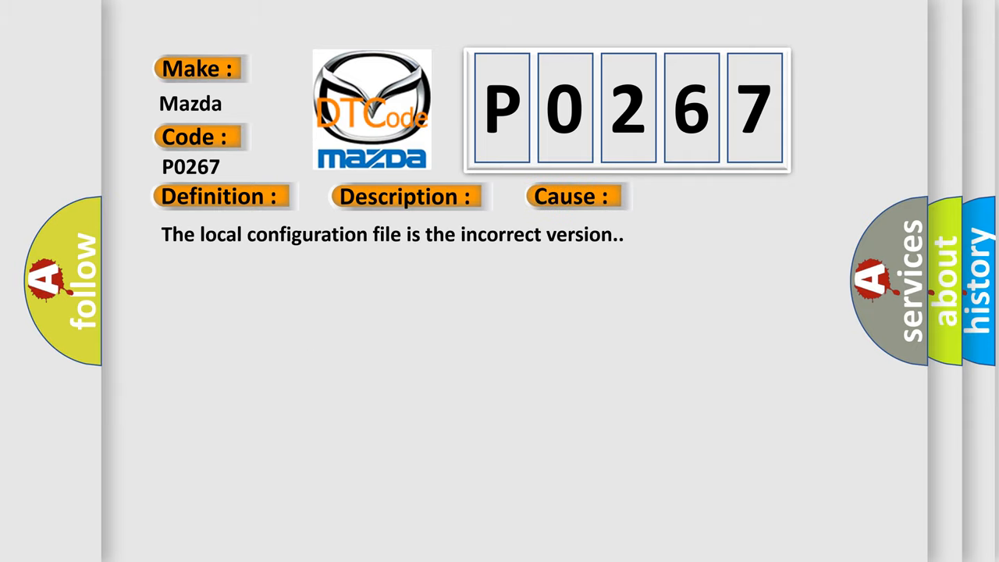